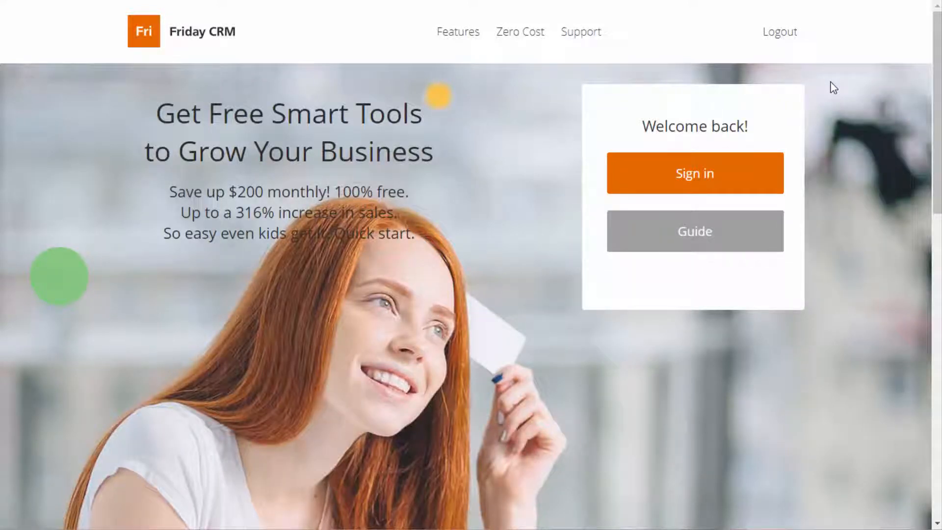
{"action": "mouse_move", "coordinate": [667, 149]}
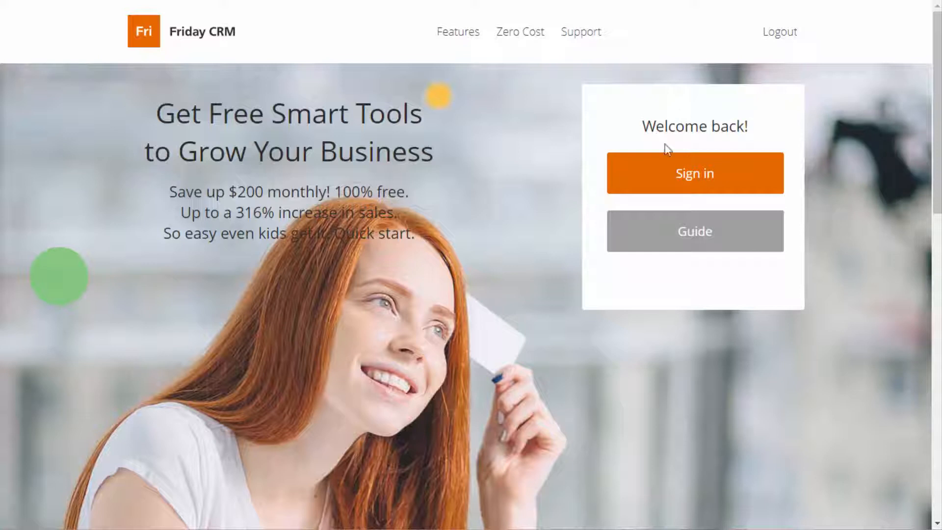
{"action": "mouse_move", "coordinate": [657, 175]}
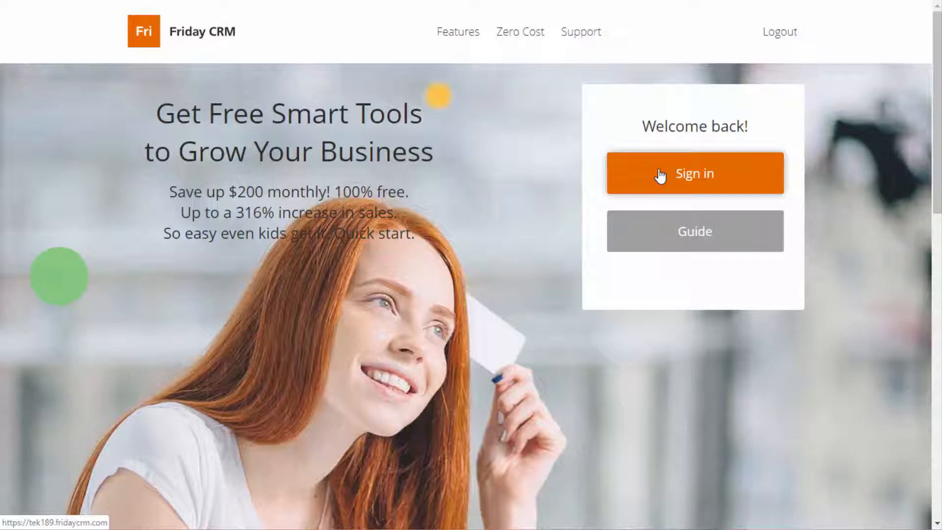
Begin signing in to the Friday CRM account from the welcome-back page
{"action": "left_click", "coordinate": [695, 173]}
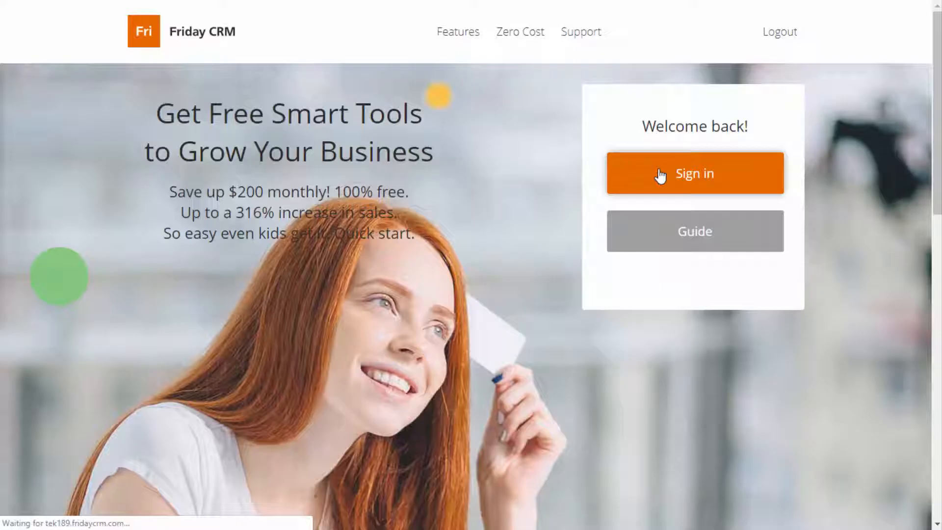
Sign in with the Google account and go to the account Settings area
{"action": "left_click", "coordinate": [695, 173]}
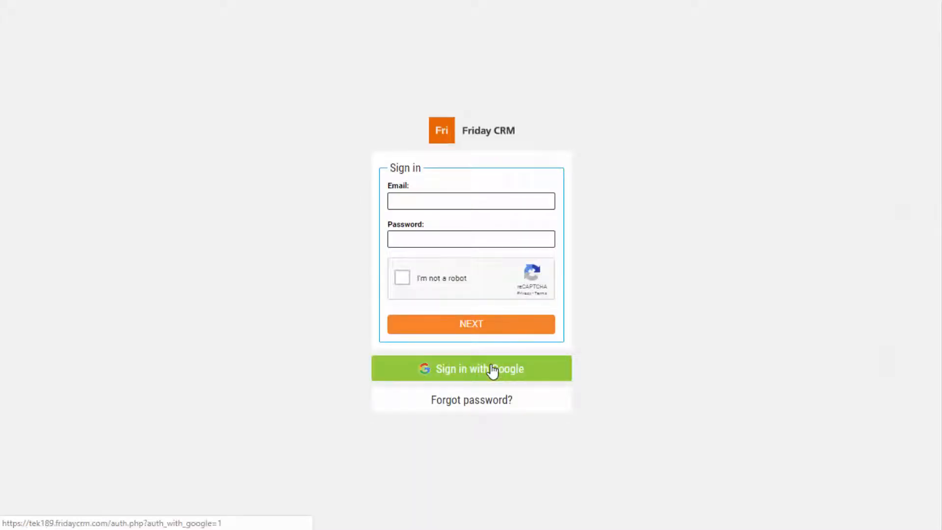
{"action": "left_click", "coordinate": [471, 368]}
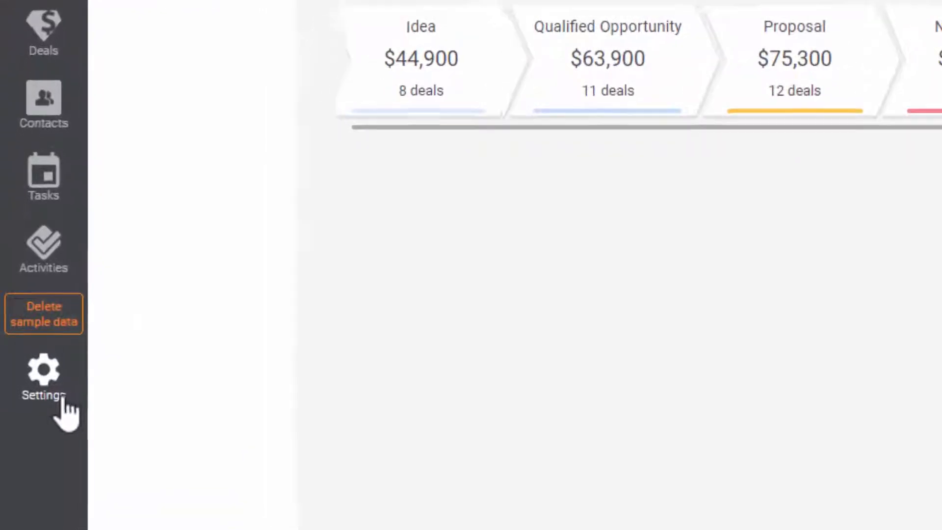
{"action": "left_click", "coordinate": [42, 376]}
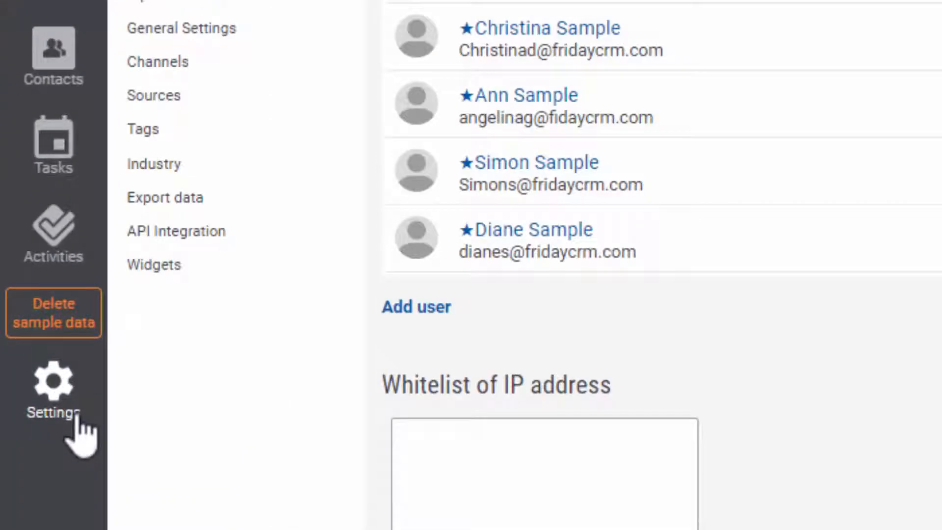
{"action": "mouse_move", "coordinate": [165, 197]}
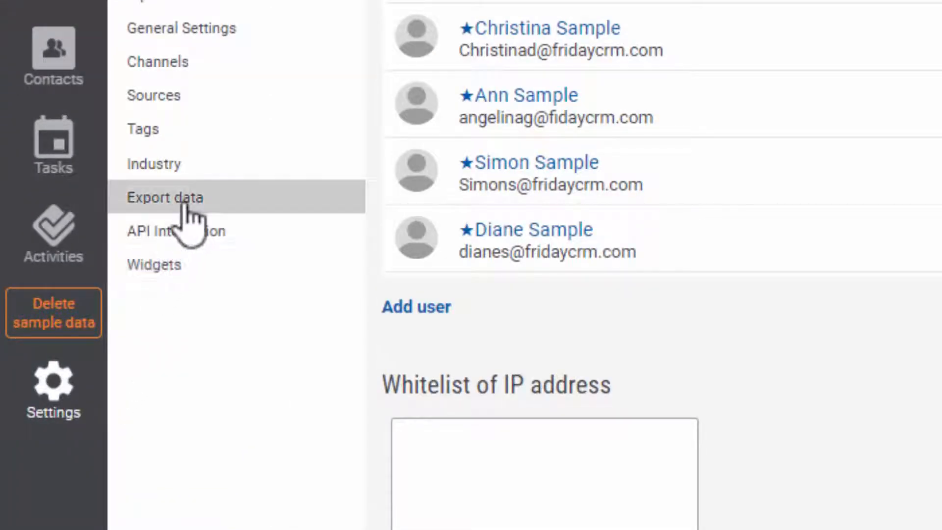
Go to Export data and keep UTF-8 as the output encoding
{"action": "left_click", "coordinate": [165, 197]}
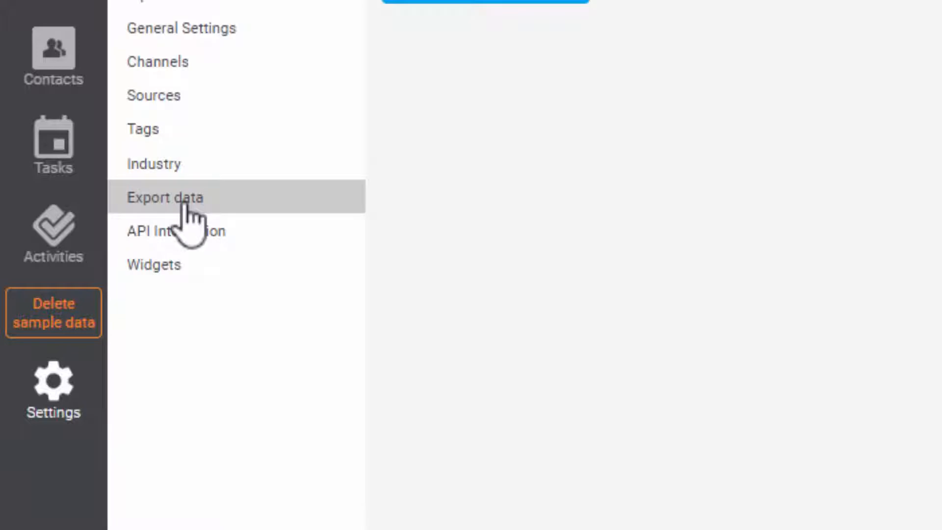
{"action": "left_click", "coordinate": [165, 197]}
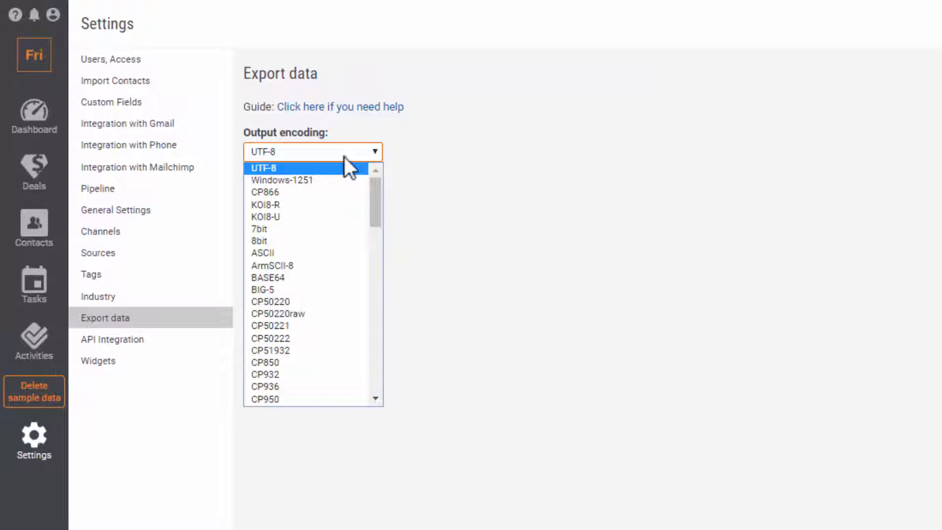
{"action": "mouse_move", "coordinate": [314, 295]}
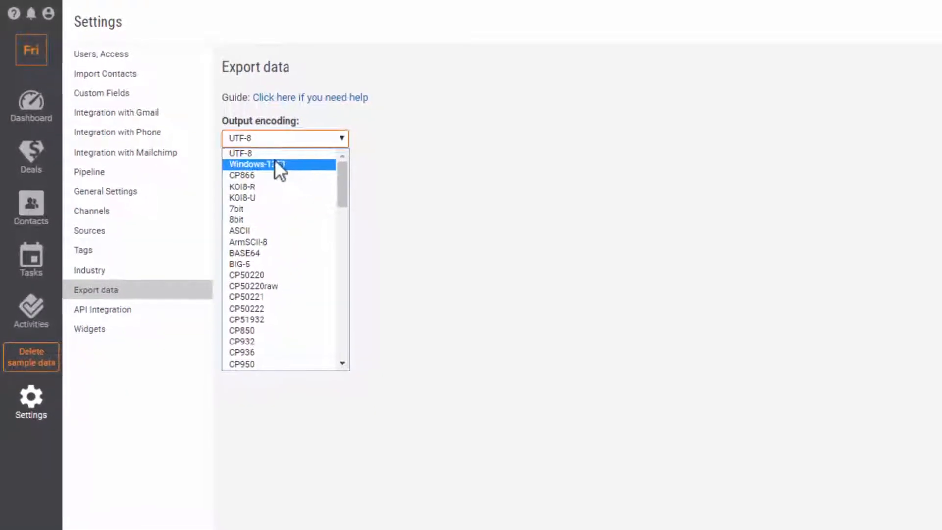
{"action": "left_click", "coordinate": [257, 152]}
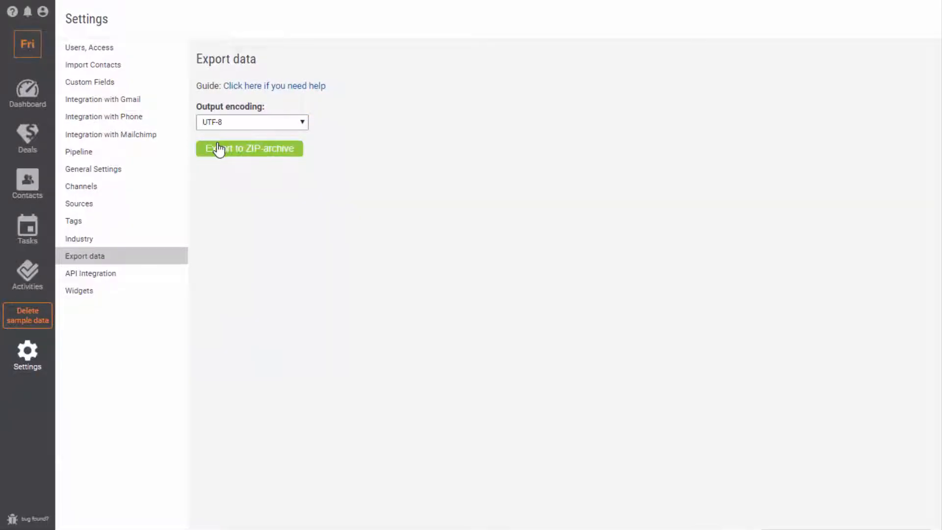
Export all CRM data to a ZIP archive and download it
{"action": "left_click", "coordinate": [251, 149]}
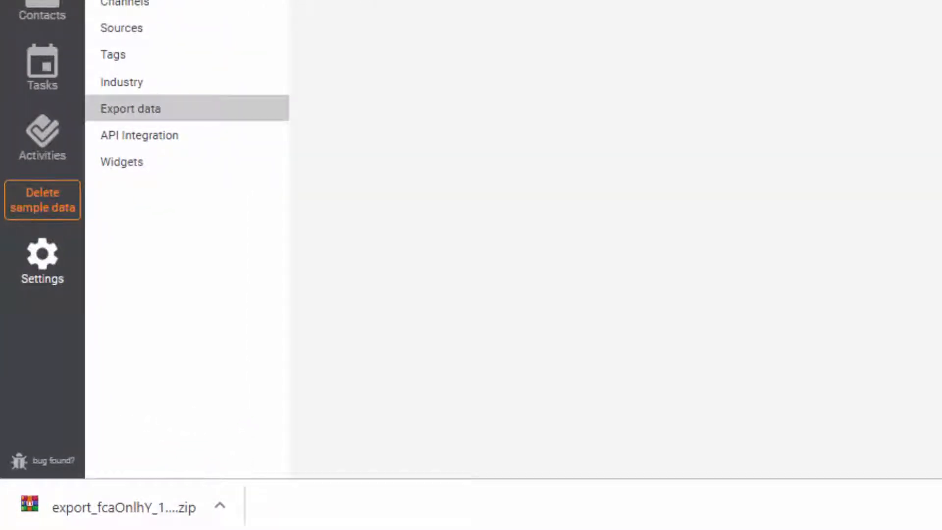
{"action": "mouse_move", "coordinate": [123, 512]}
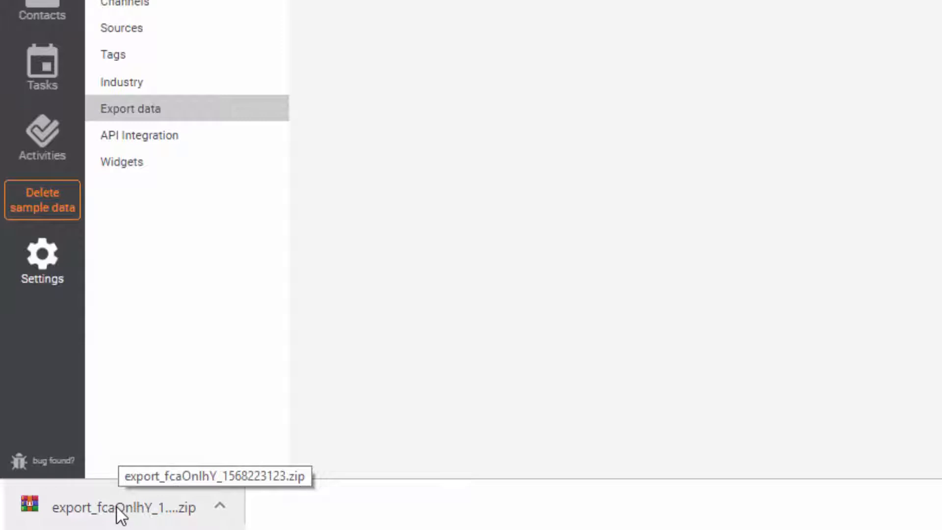
View the downloaded archive's four CSVs in WinRAR and load Export_Persons.csv and the companies export in Excel
{"action": "left_click", "coordinate": [121, 508]}
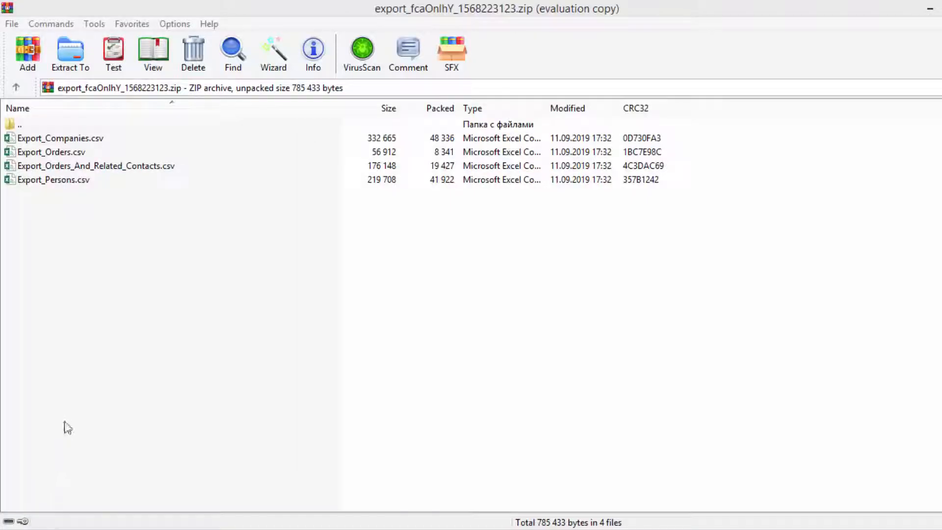
{"action": "mouse_move", "coordinate": [70, 147]}
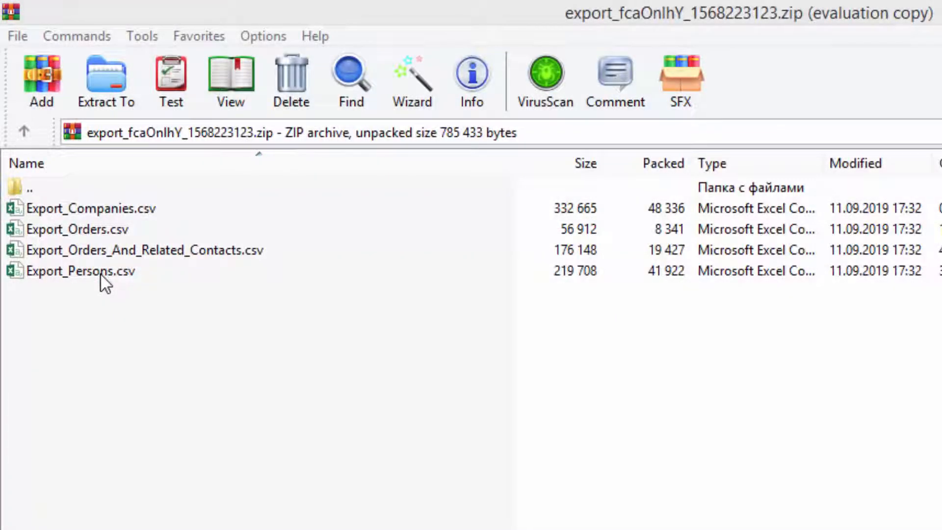
{"action": "left_click", "coordinate": [79, 271]}
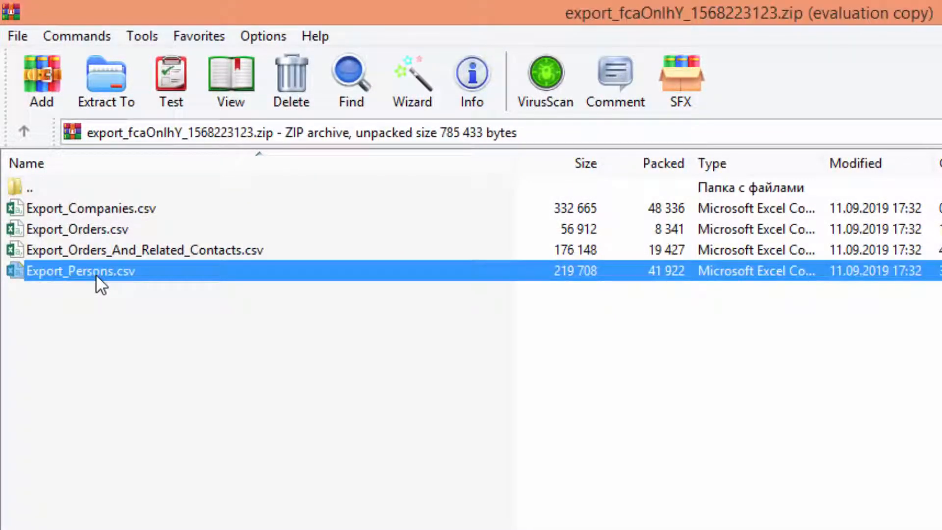
{"action": "double_click", "coordinate": [78, 271]}
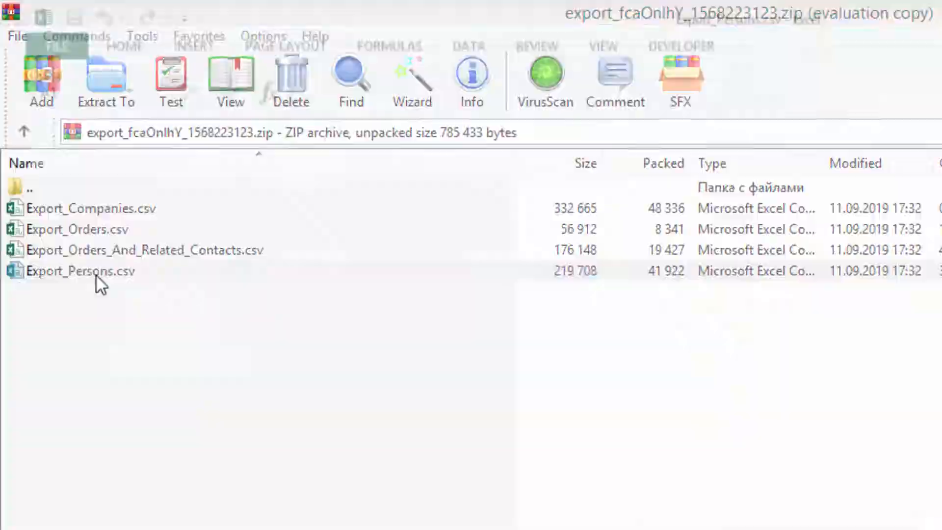
{"action": "double_click", "coordinate": [88, 208]}
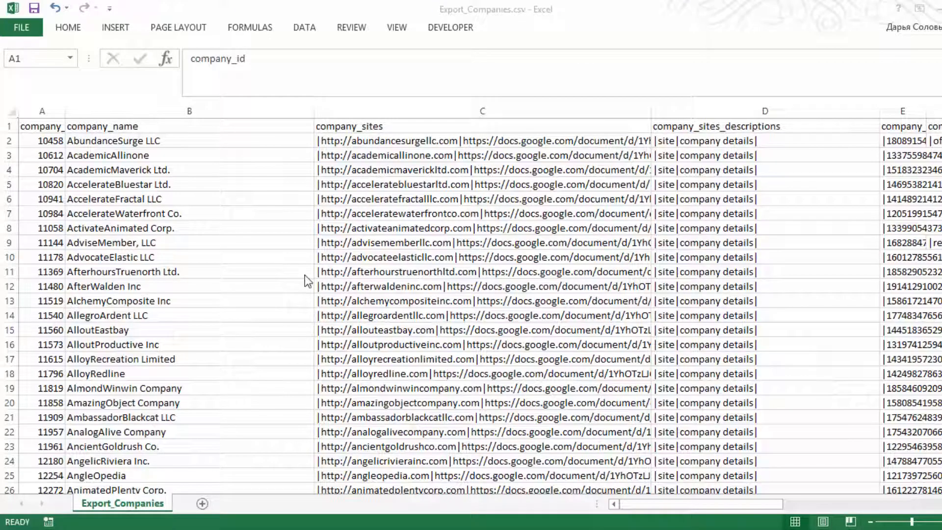